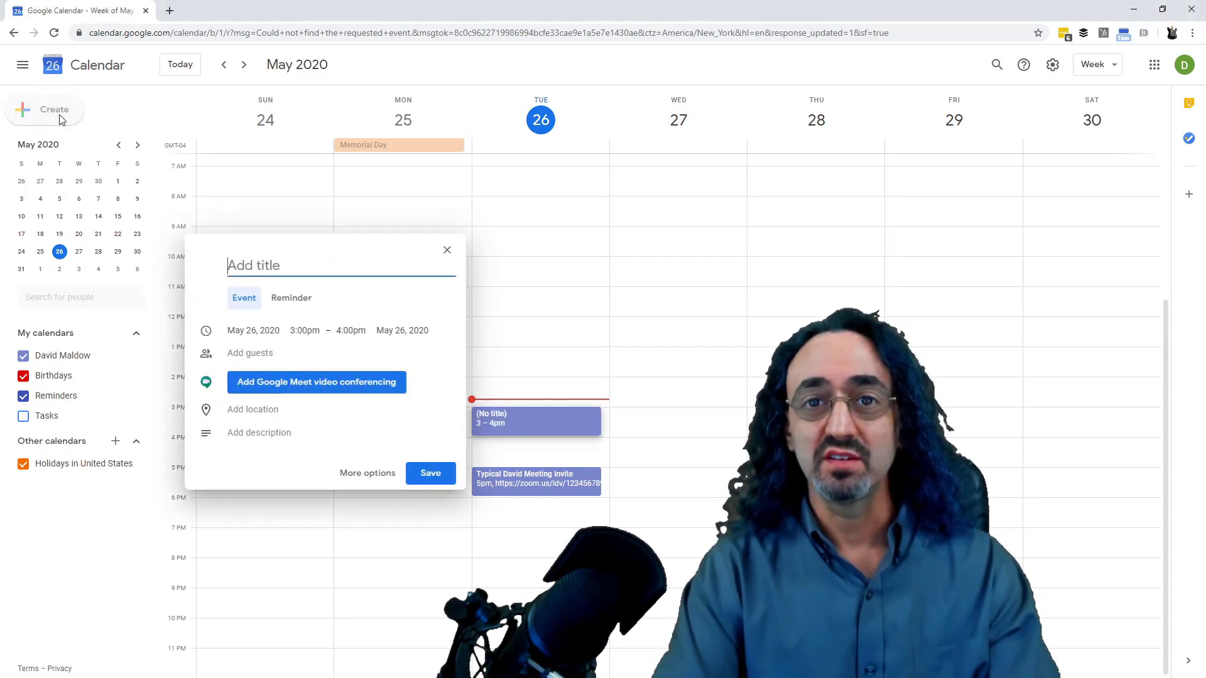
Expand the new May 26, 3–4pm event into the full event editor via More options
{"action": "left_click", "coordinate": [367, 473]}
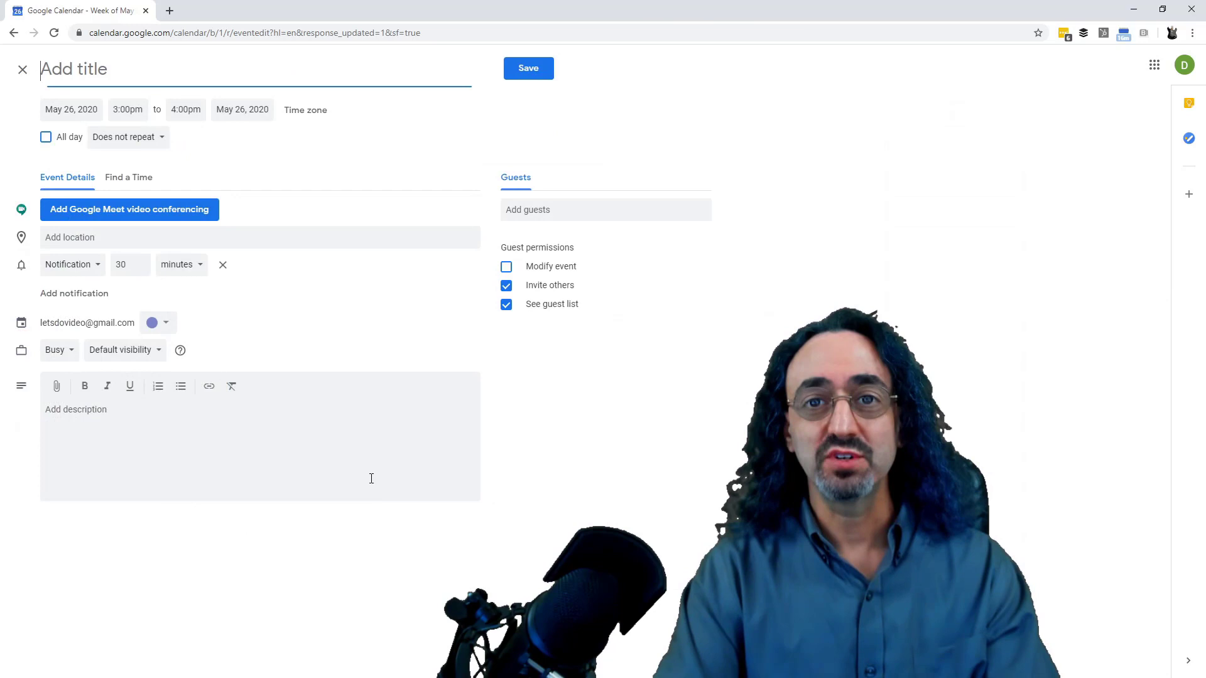
Name the event 'Test Meeting' and use the Zoom URL as its location and description
{"action": "type", "text": "T"}
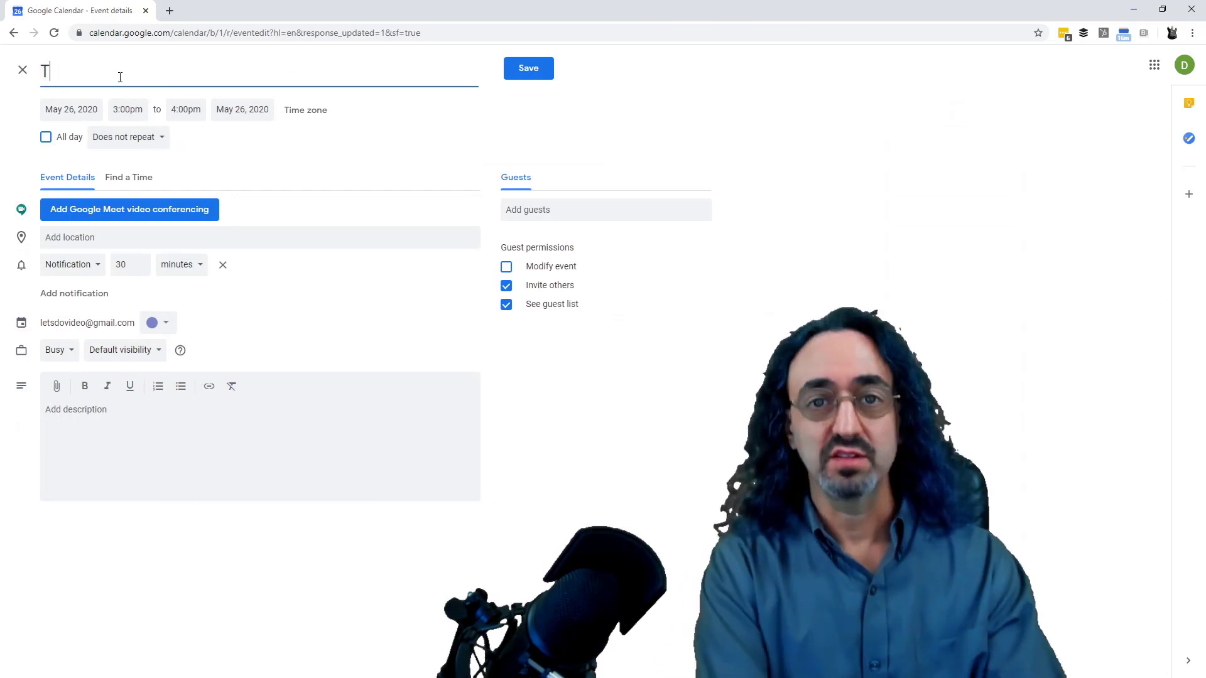
{"action": "type", "text": "est Meeting"}
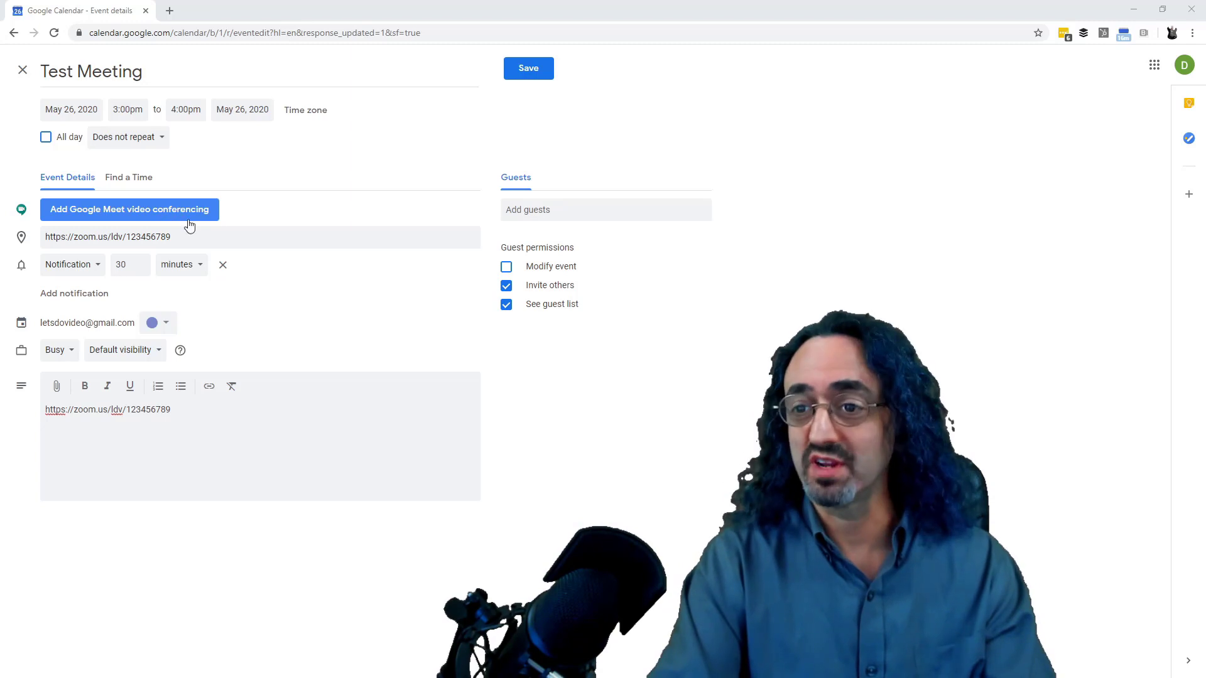
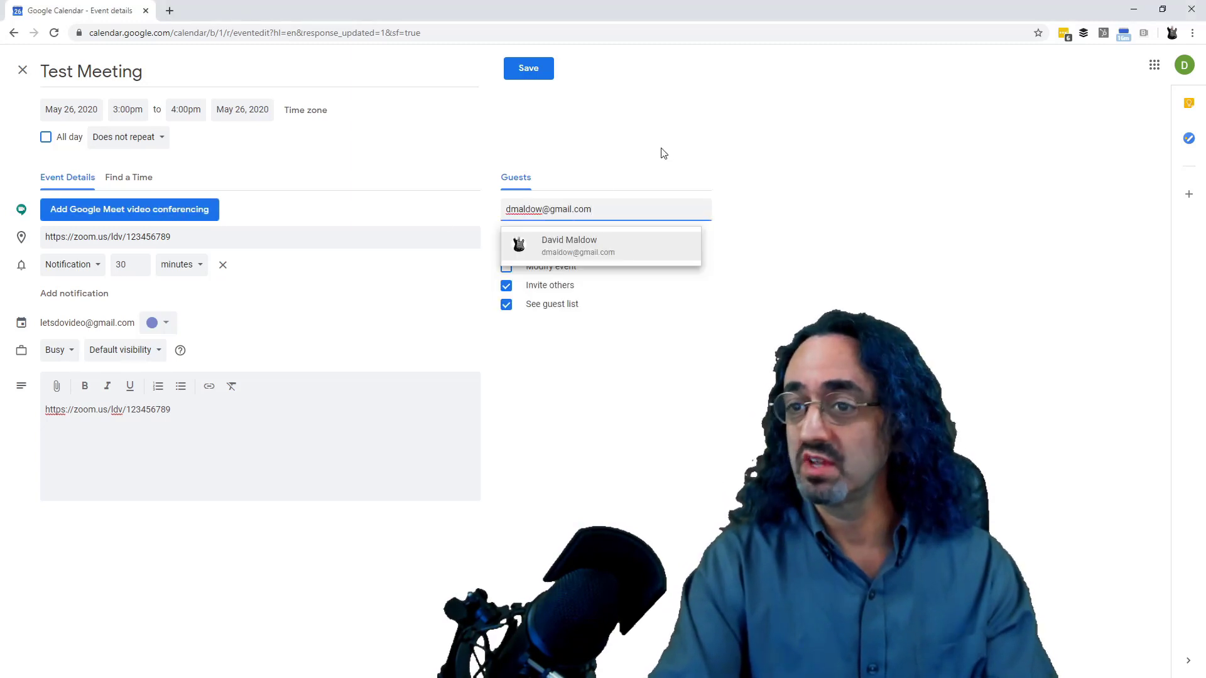
{"action": "left_click", "coordinate": [570, 245]}
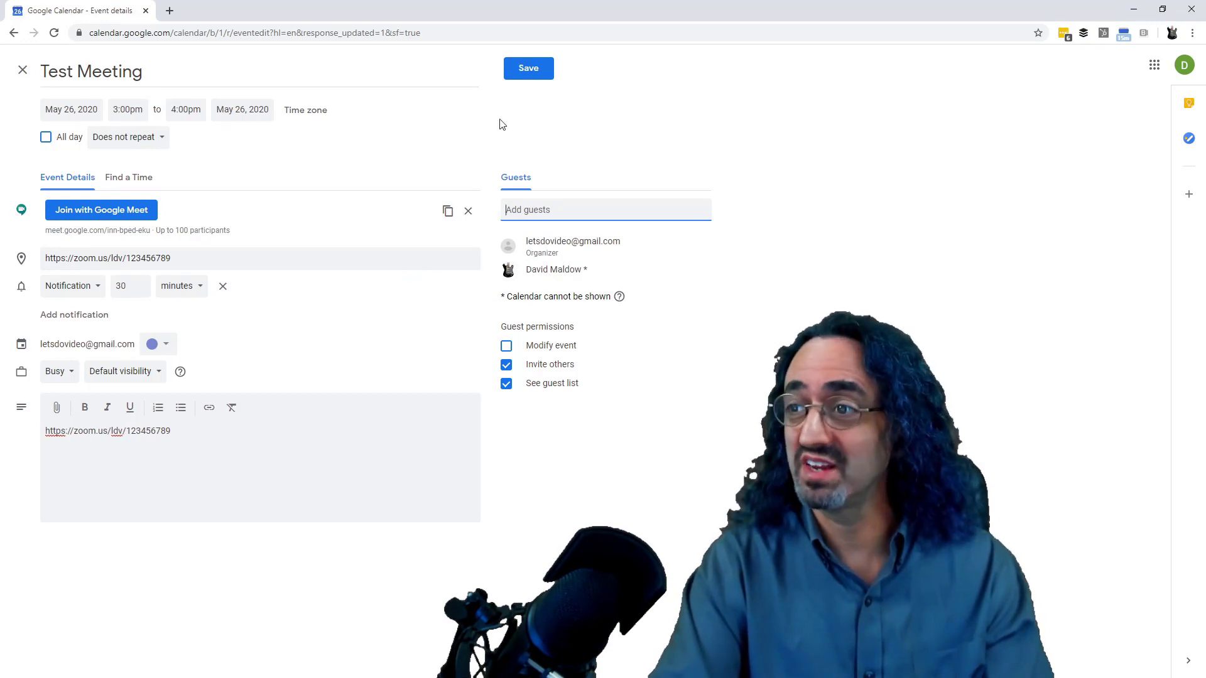
Save Test Meeting, send the guest invitation emails, and return to the week view
{"action": "left_click", "coordinate": [527, 68]}
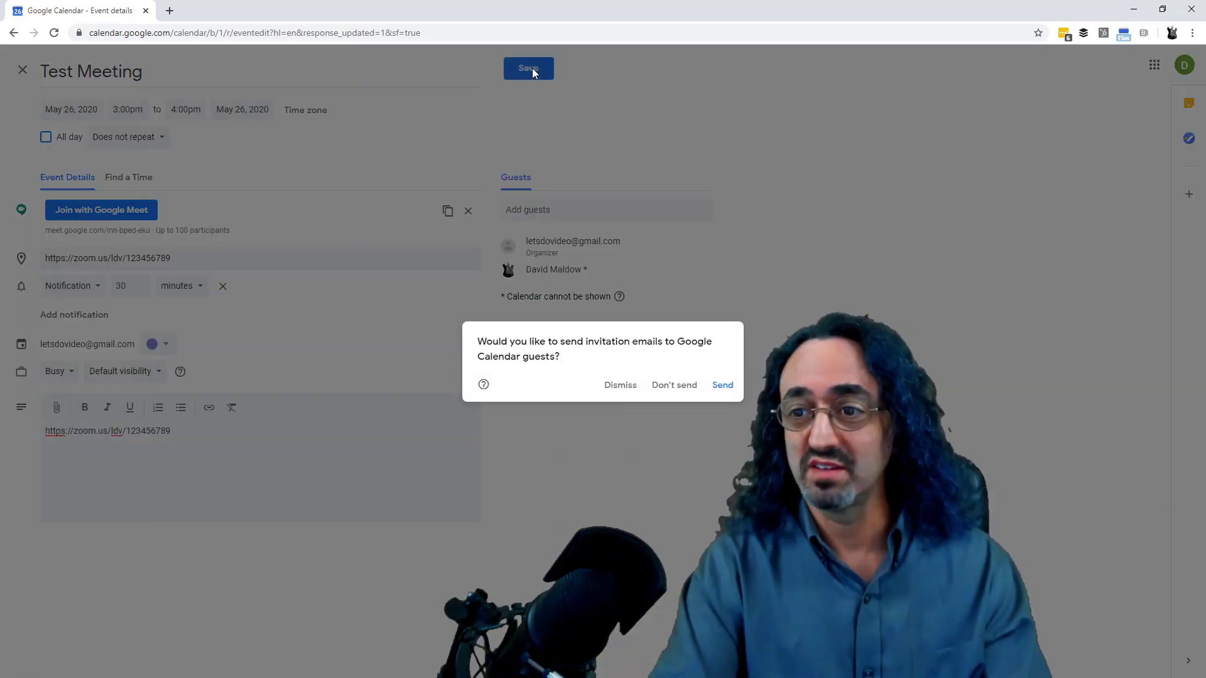
{"action": "left_click", "coordinate": [723, 385]}
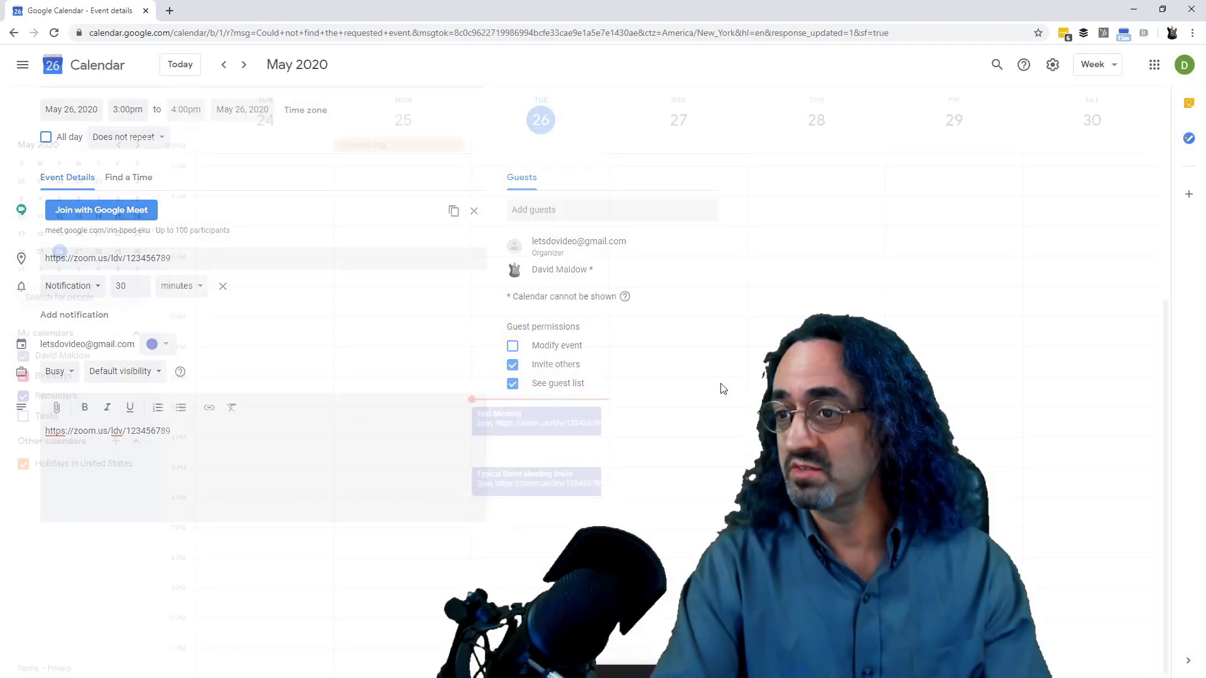
{"action": "left_click", "coordinate": [474, 211]}
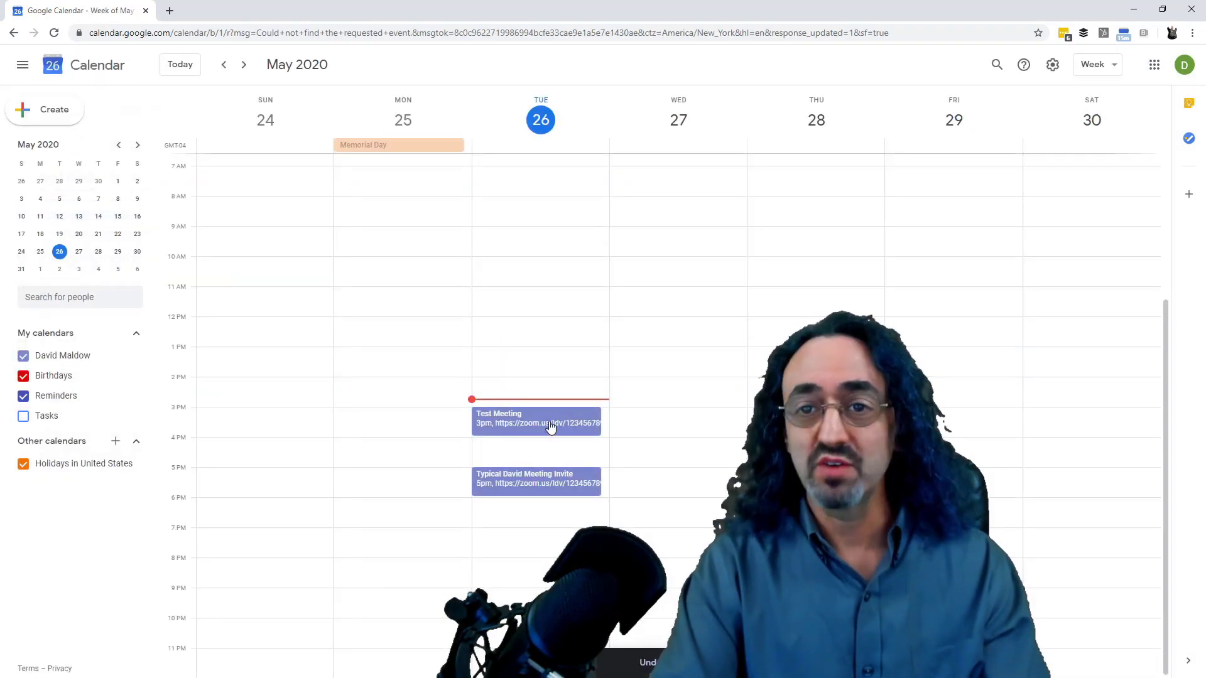
Show Test Meeting's details card with its 3–4pm time, Meet link, Zoom location and 2 guests
{"action": "left_click", "coordinate": [538, 422]}
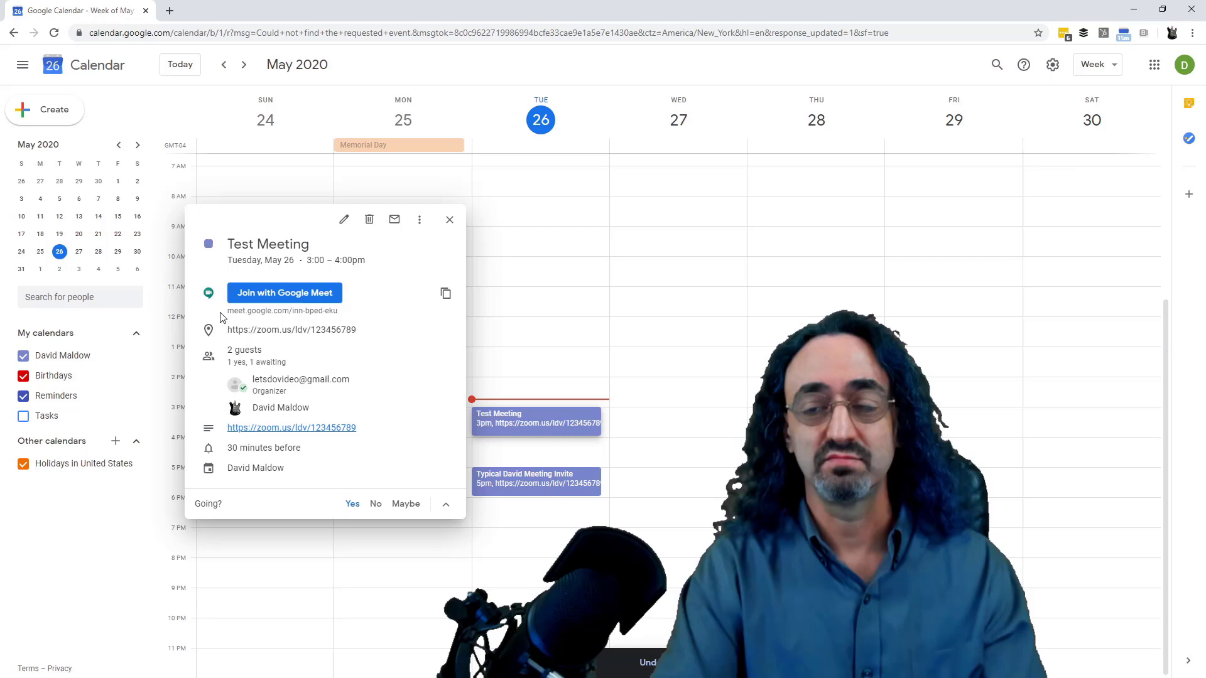
{"action": "mouse_move", "coordinate": [315, 329]}
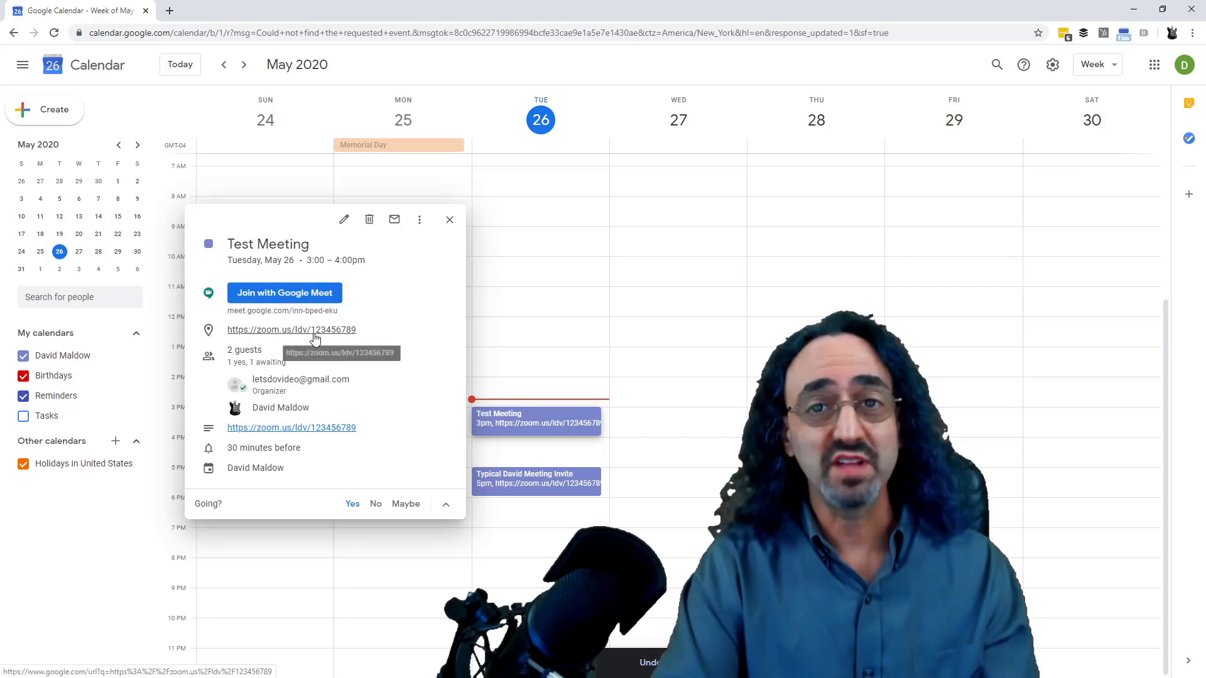
{"action": "mouse_move", "coordinate": [402, 454]}
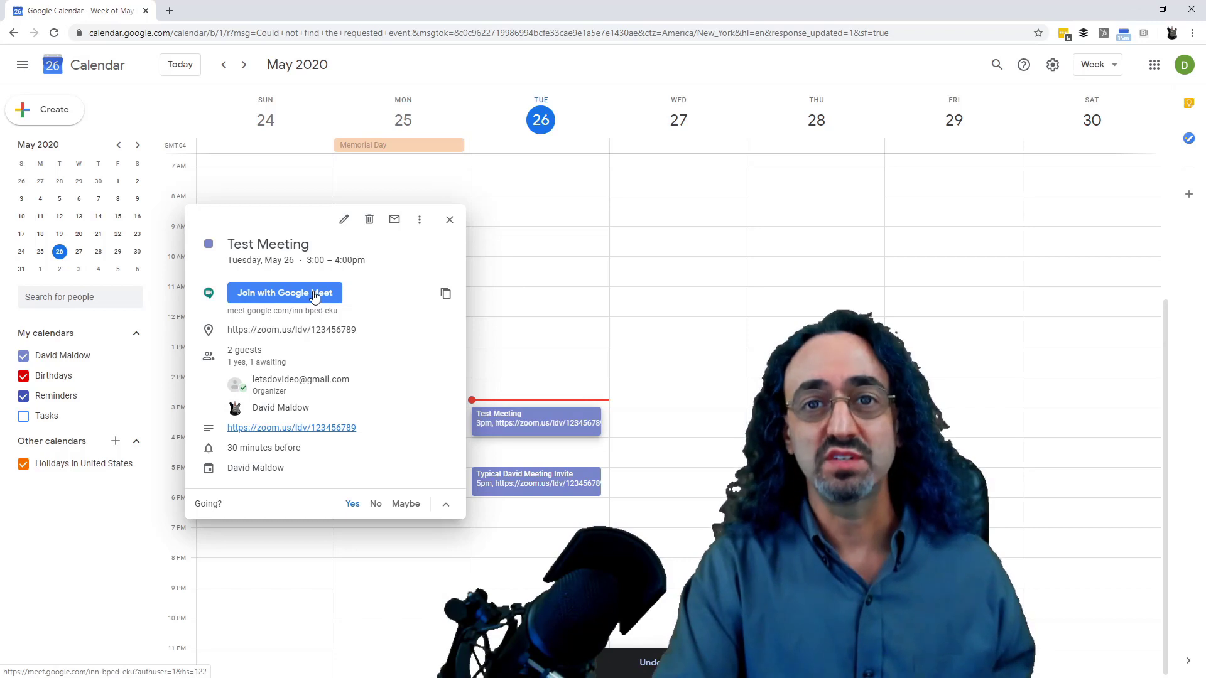
{"action": "mouse_move", "coordinate": [377, 264]}
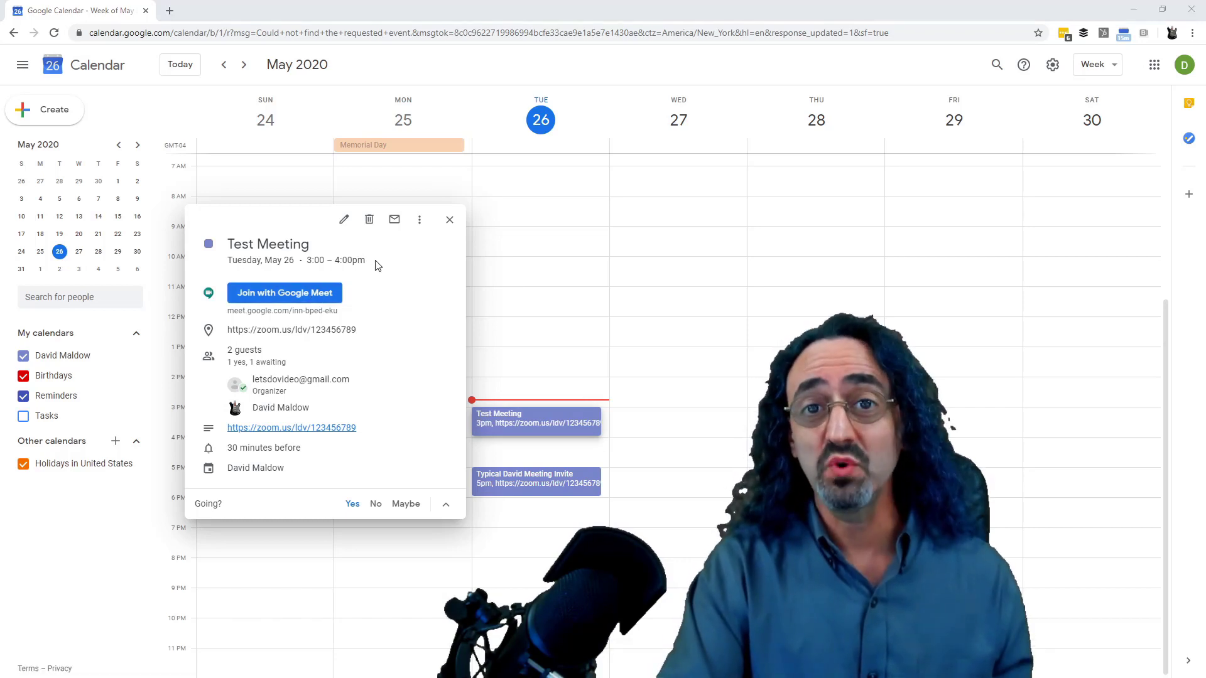
Edit Test Meeting and remove its Google Meet conference, leaving only the Zoom link
{"action": "left_click", "coordinate": [343, 218]}
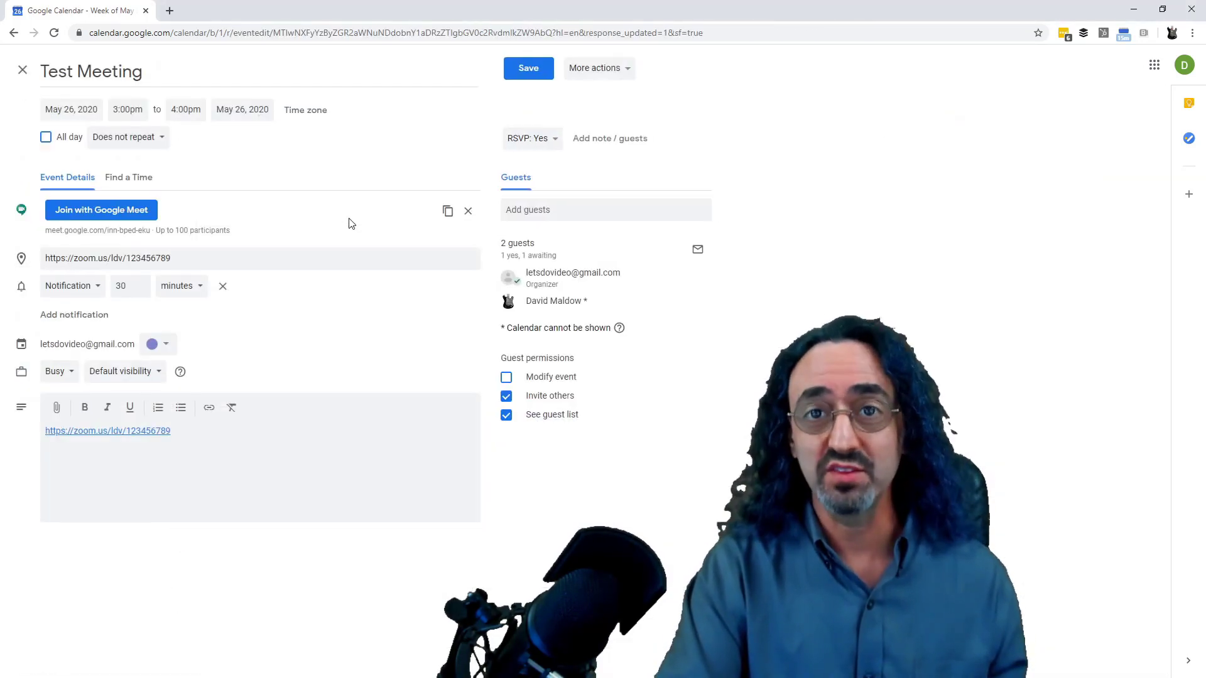
{"action": "mouse_move", "coordinate": [467, 211]}
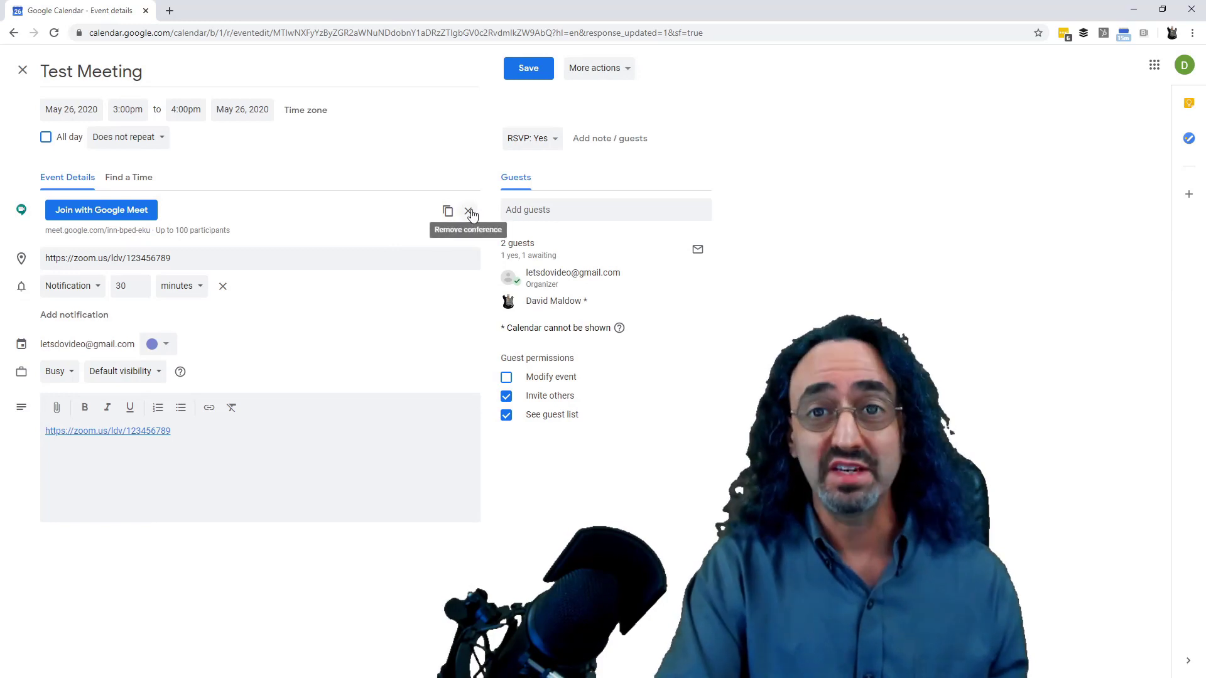
{"action": "left_click", "coordinate": [470, 212]}
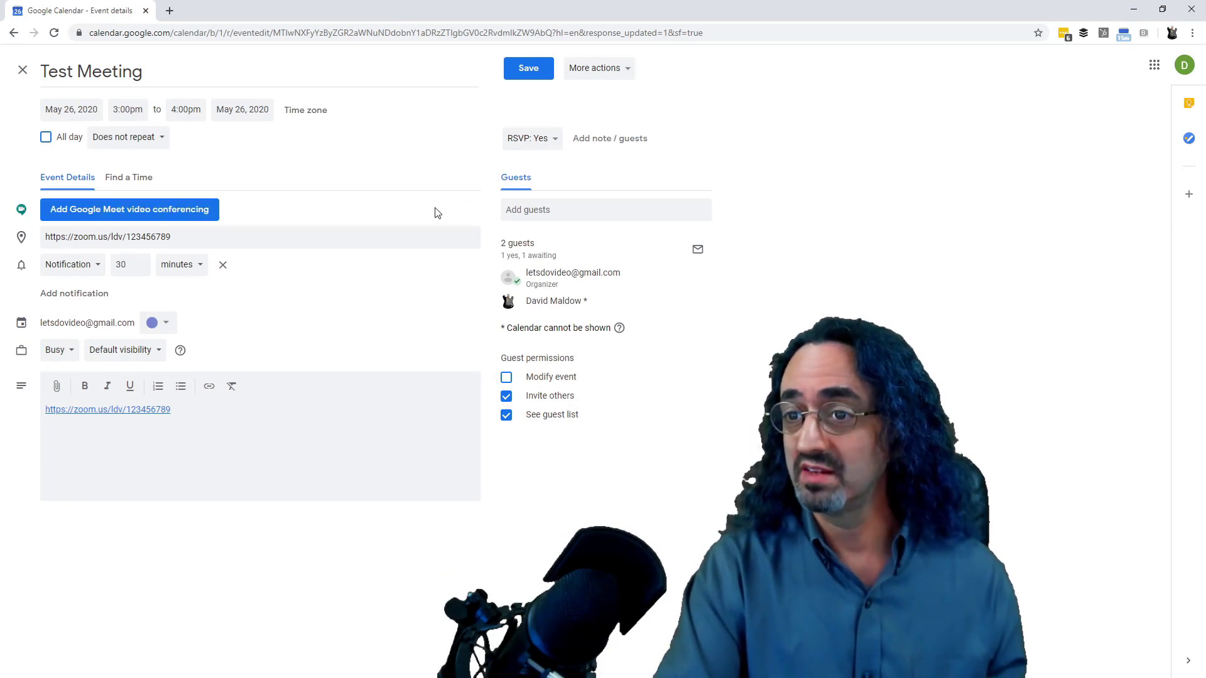
{"action": "mouse_move", "coordinate": [299, 274]}
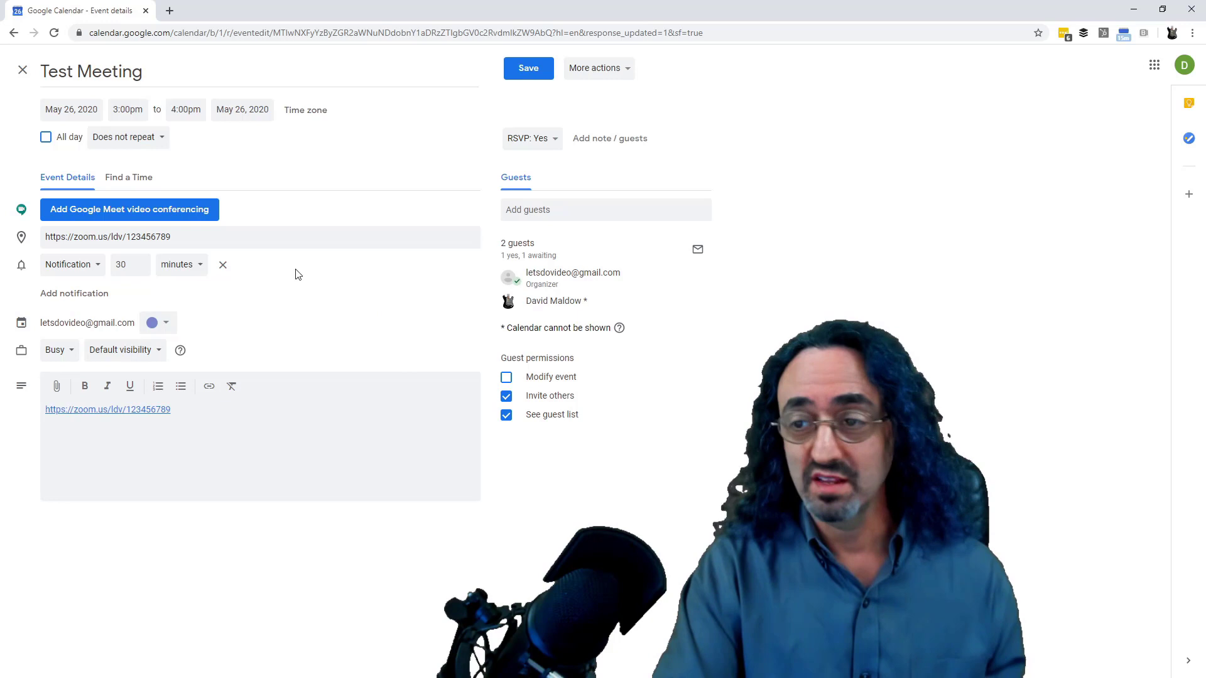
{"action": "mouse_move", "coordinate": [292, 211]}
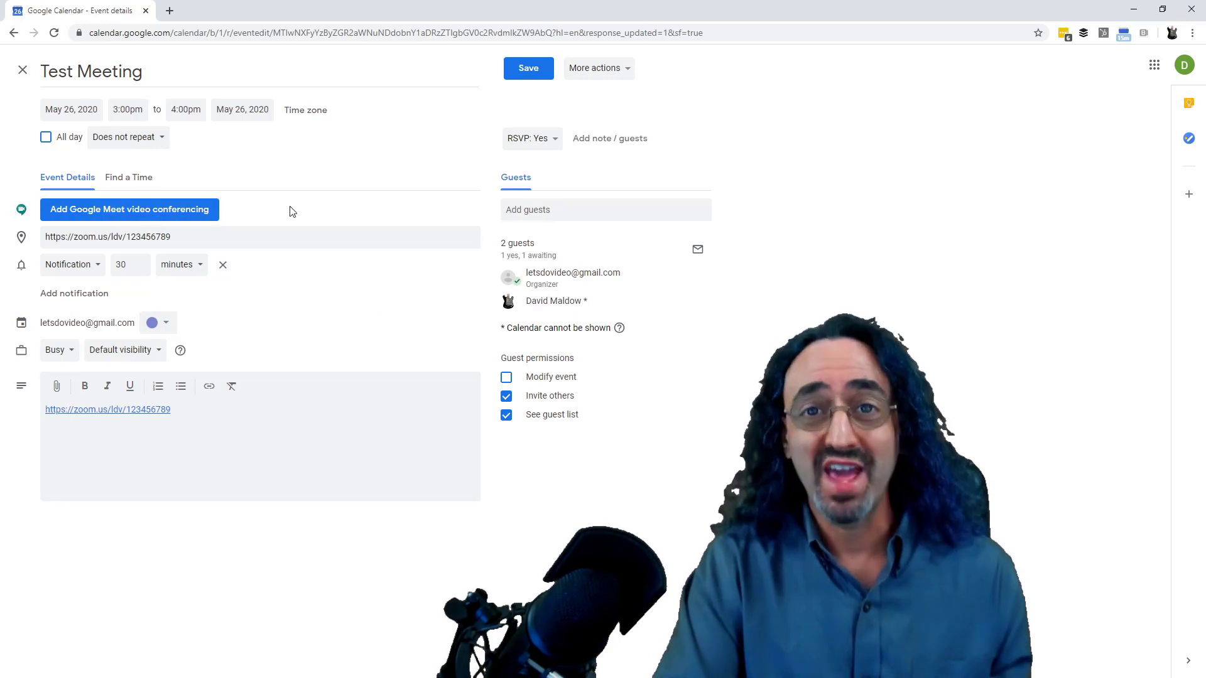